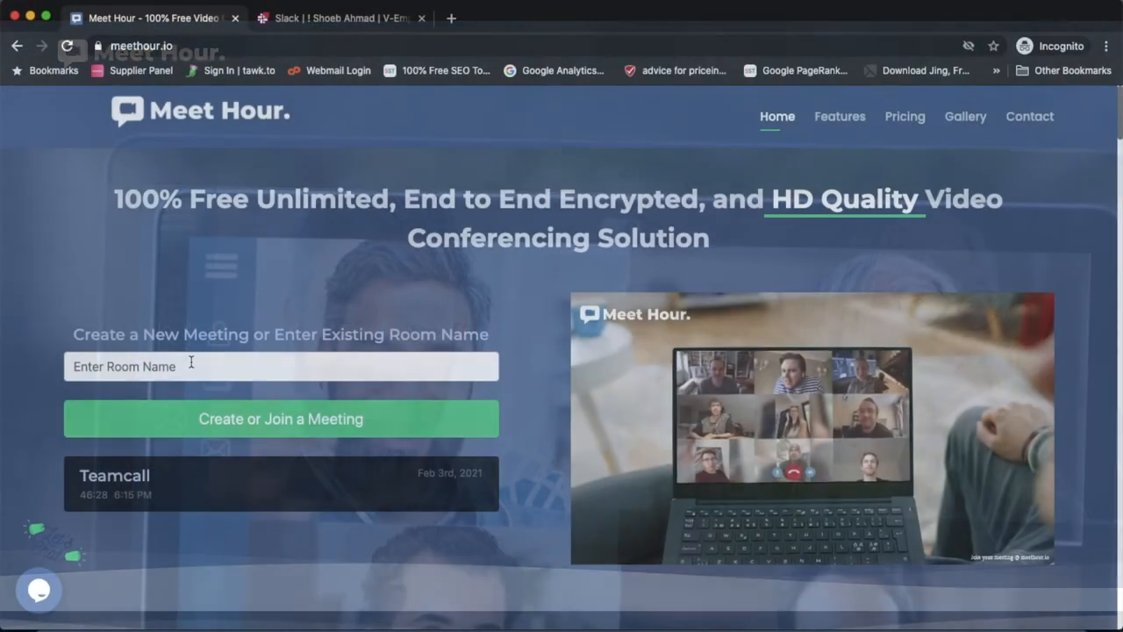
# Enter 'Teamcall' as the room name and create or join that meeting room.
pyautogui.write('Teamcall')
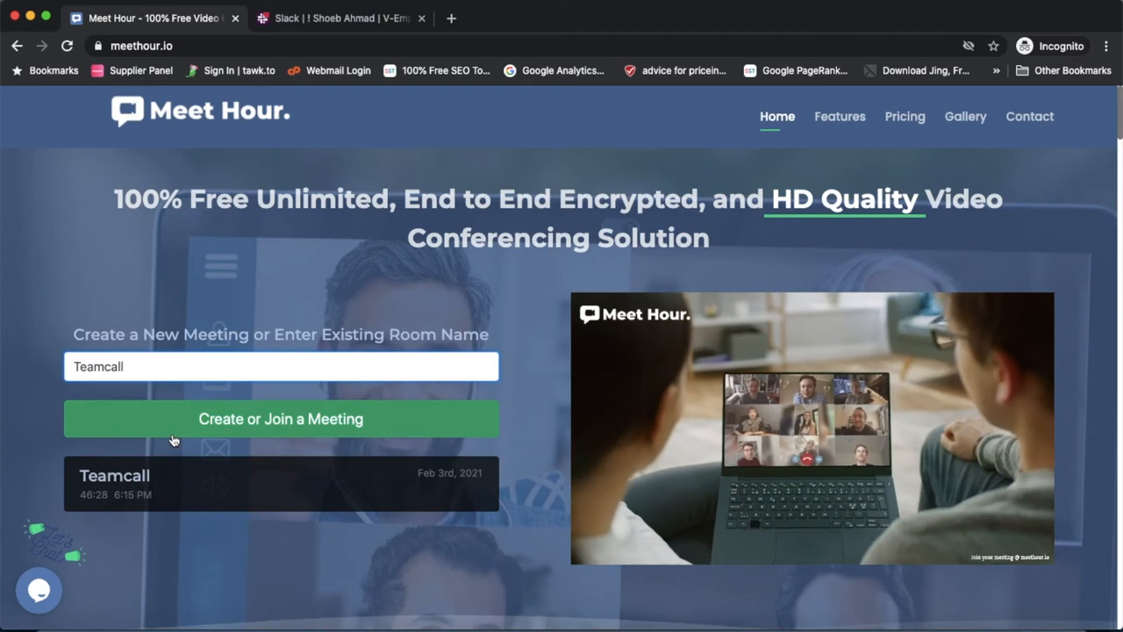
pyautogui.click(281, 418)
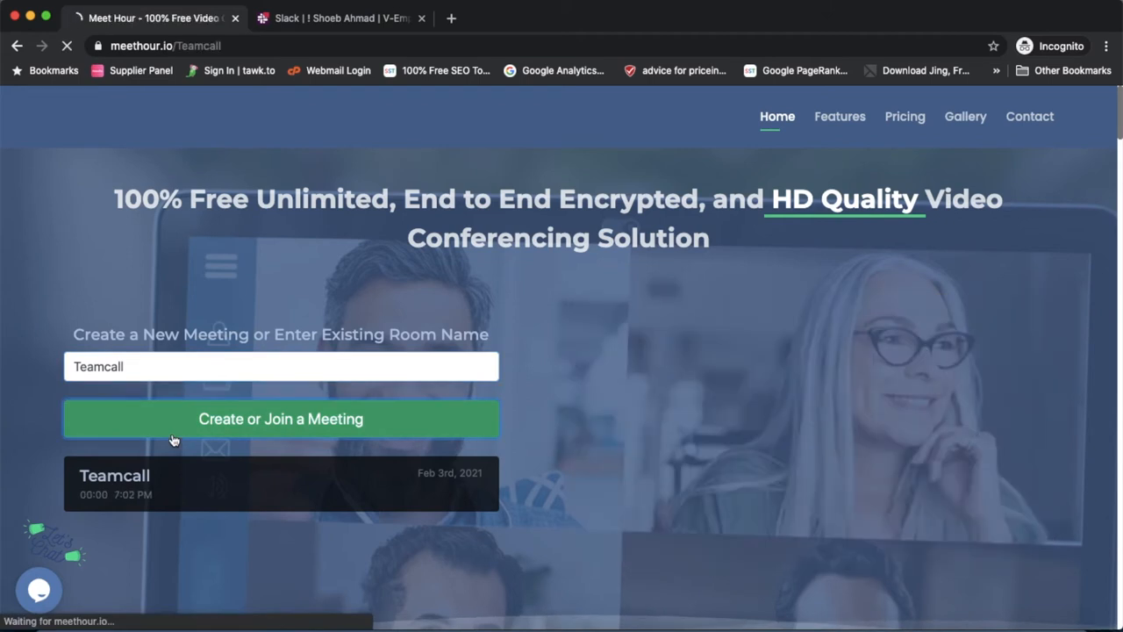
# Copy the Teamcall room link from the join screen and join the meeting.
pyautogui.click(281, 419)
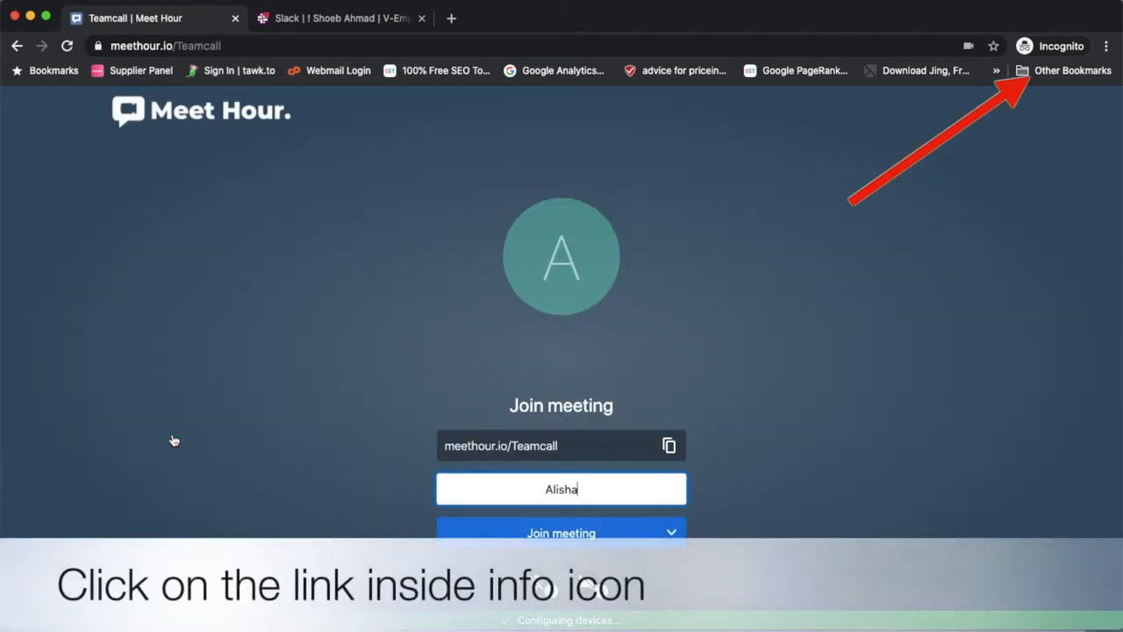
pyautogui.click(669, 445)
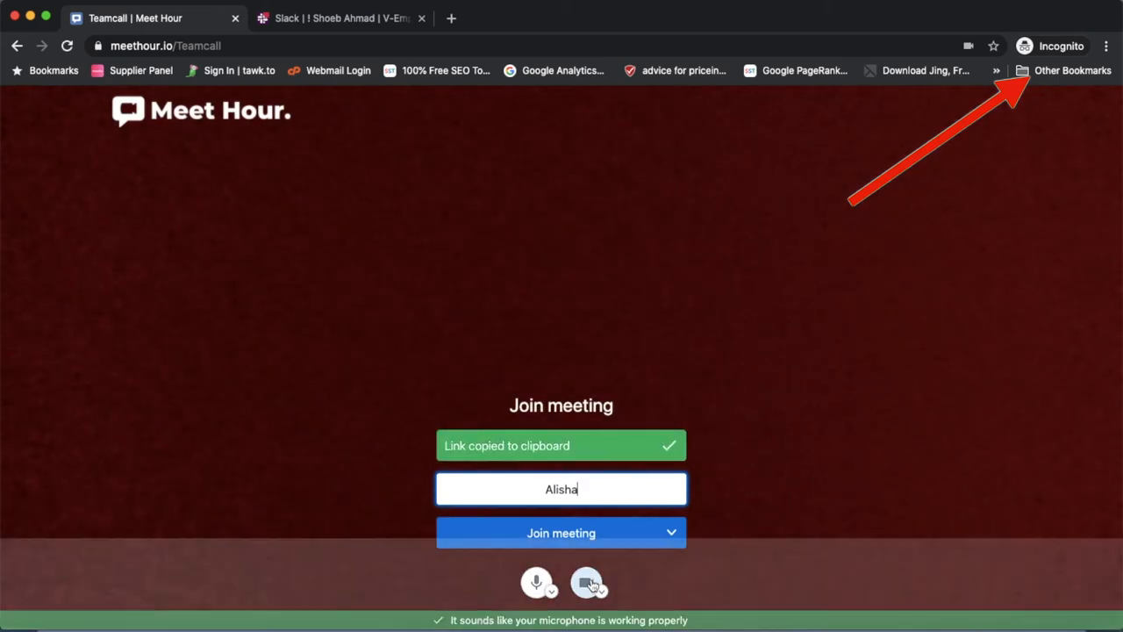
pyautogui.click(561, 533)
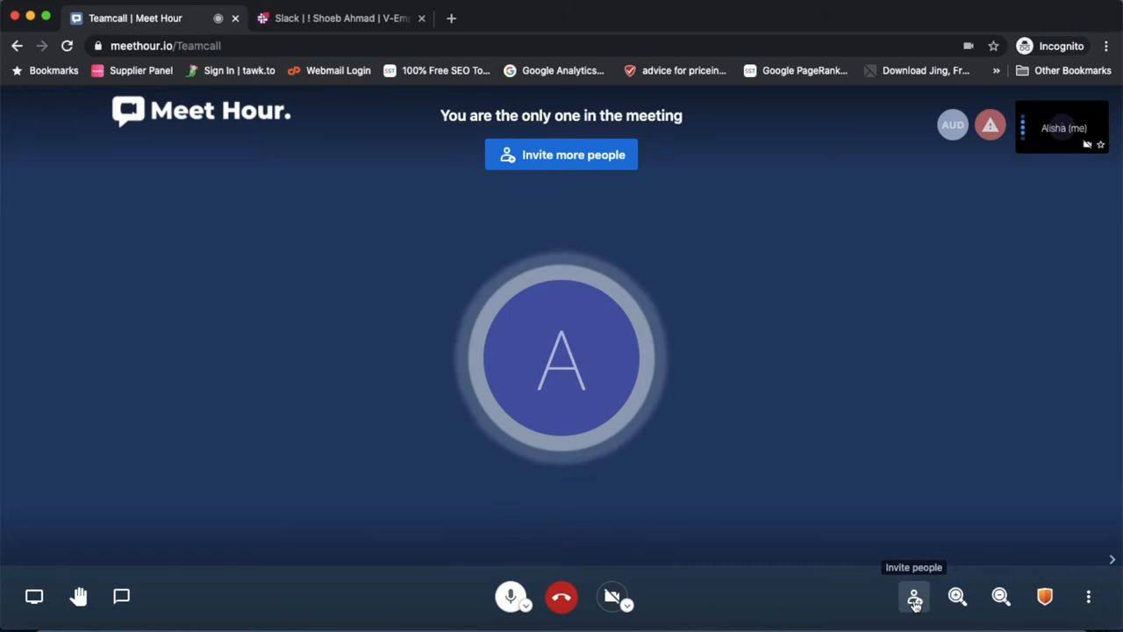
# Open the Invite more people dialog from the meeting's bottom toolbar.
pyautogui.click(913, 596)
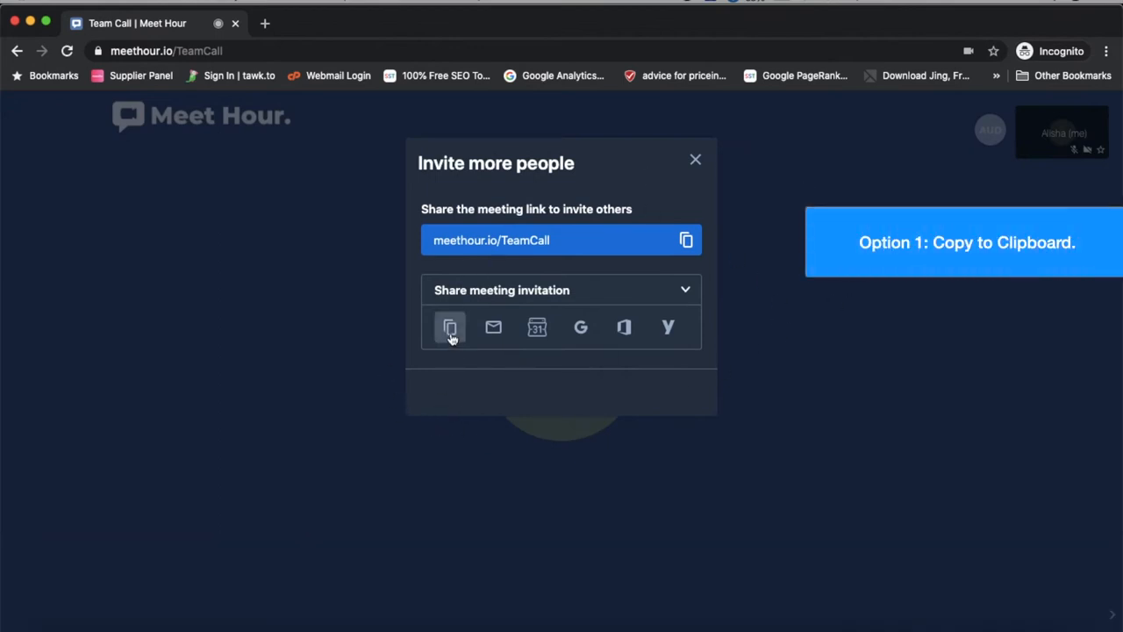
pyautogui.moveTo(494, 327)
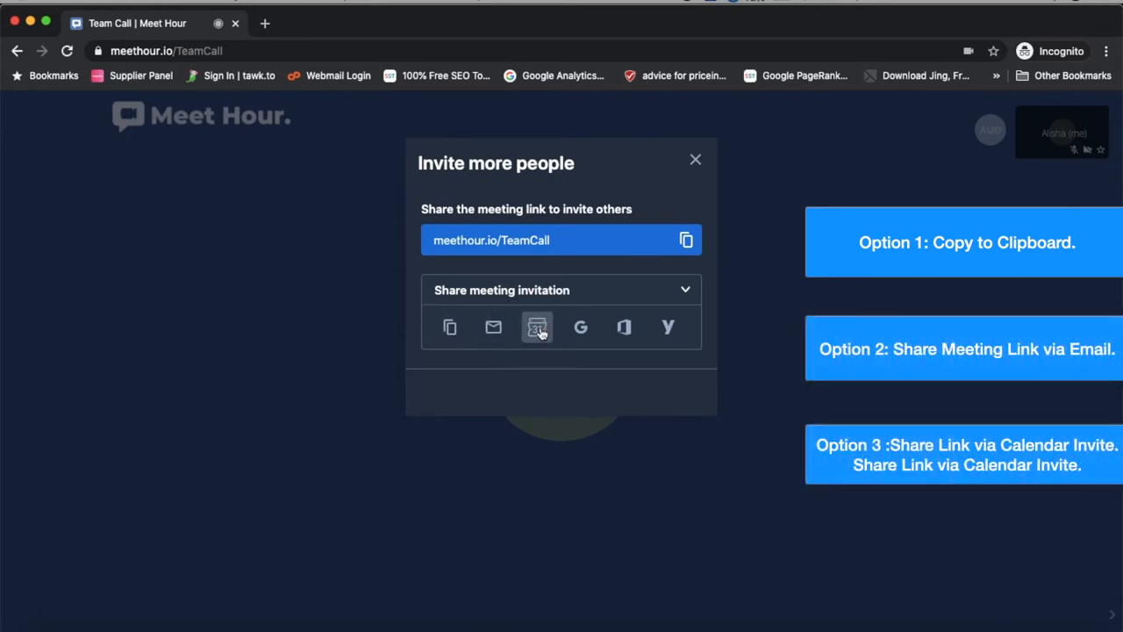
pyautogui.moveTo(537, 327)
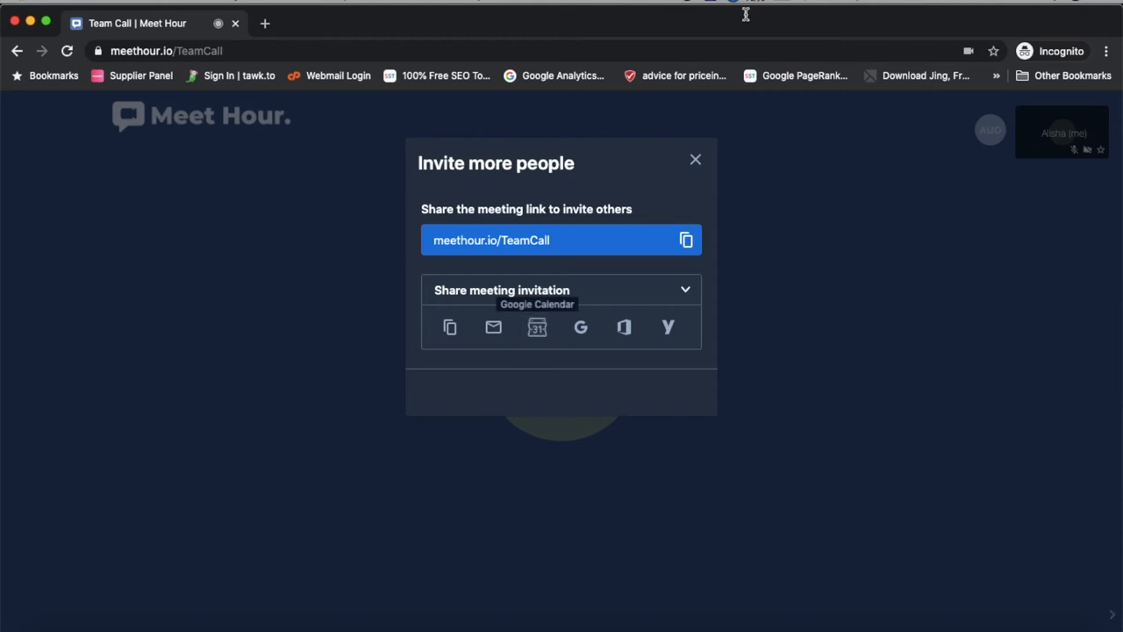
pyautogui.click(686, 240)
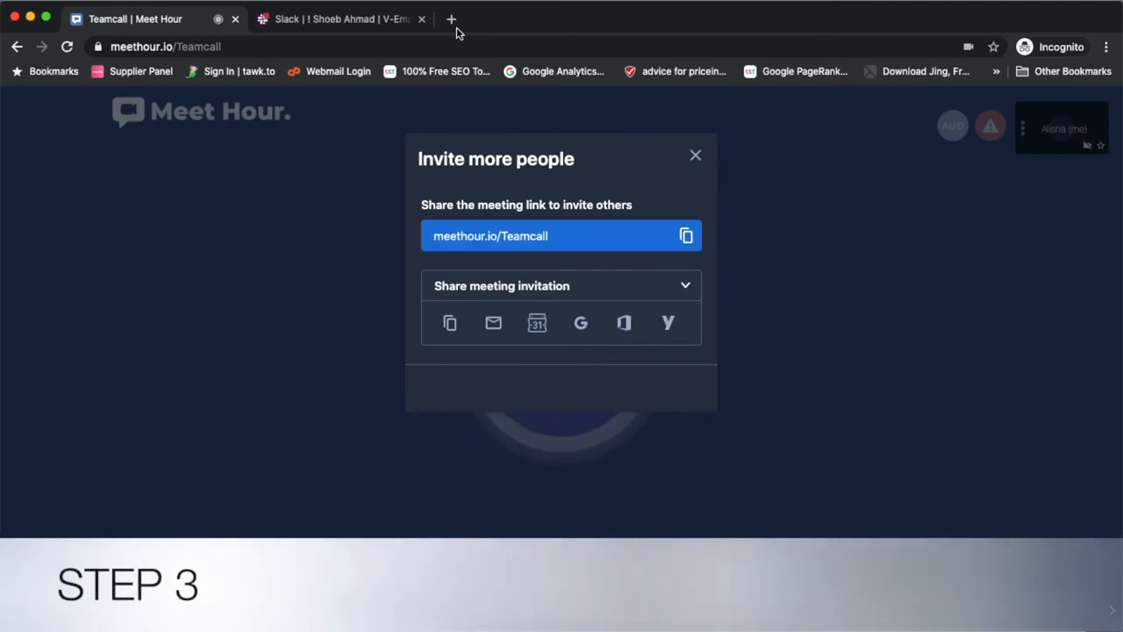
# Return to the Teamcall meeting, reopen Invite more people, and copy the full invitation.
pyautogui.click(451, 18)
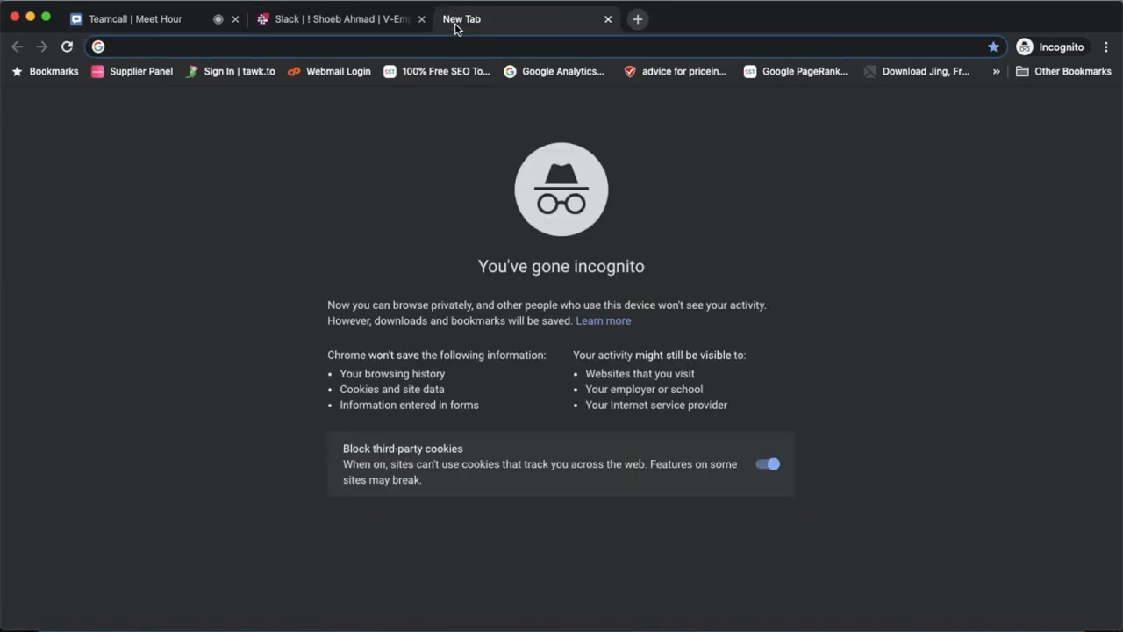
pyautogui.write('https://meethour.io/Teamcall')
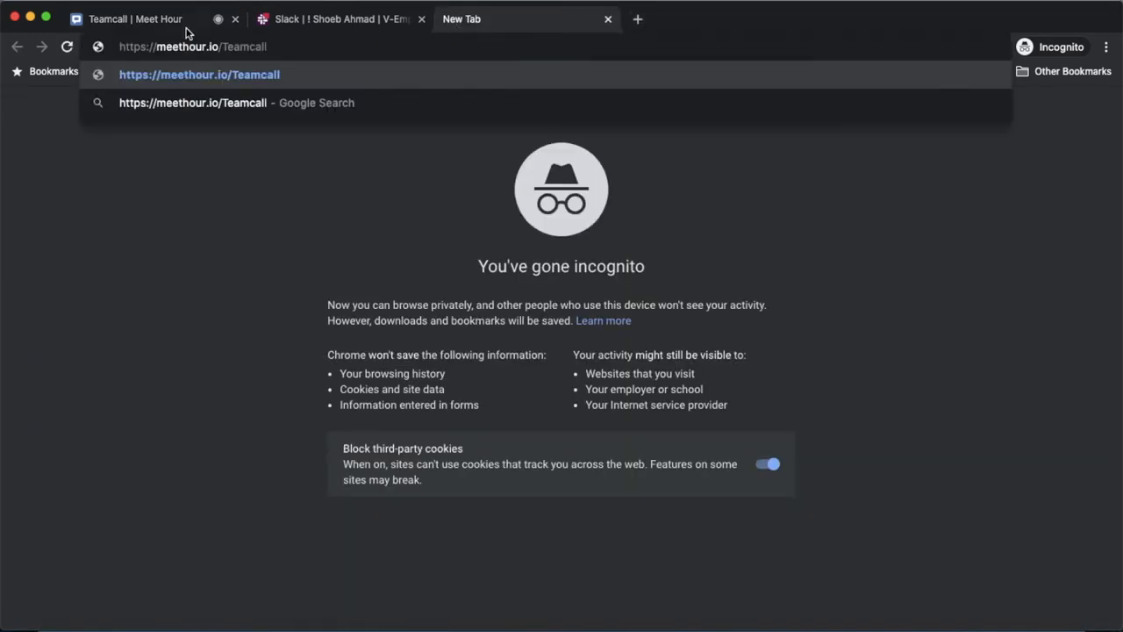
pyautogui.click(200, 75)
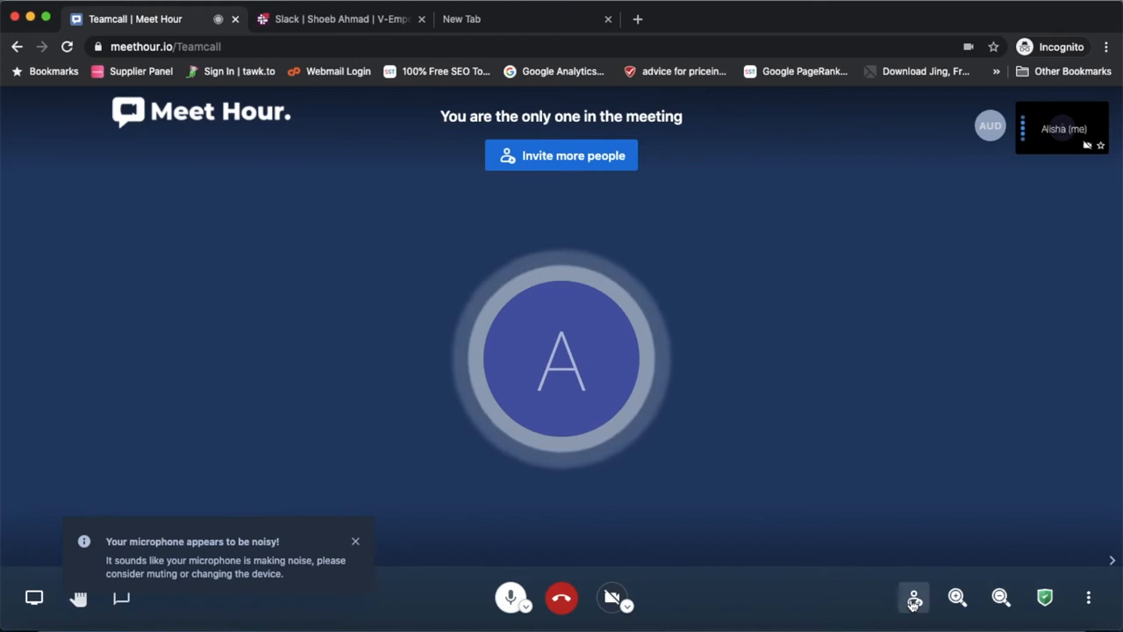
pyautogui.click(561, 156)
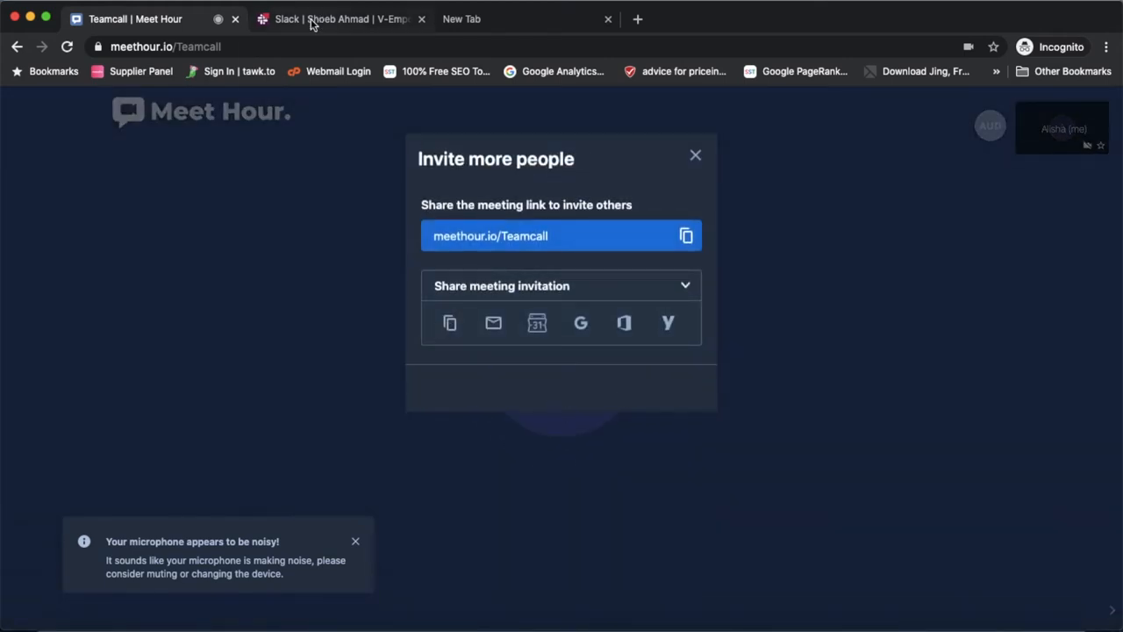
pyautogui.moveTo(450, 323)
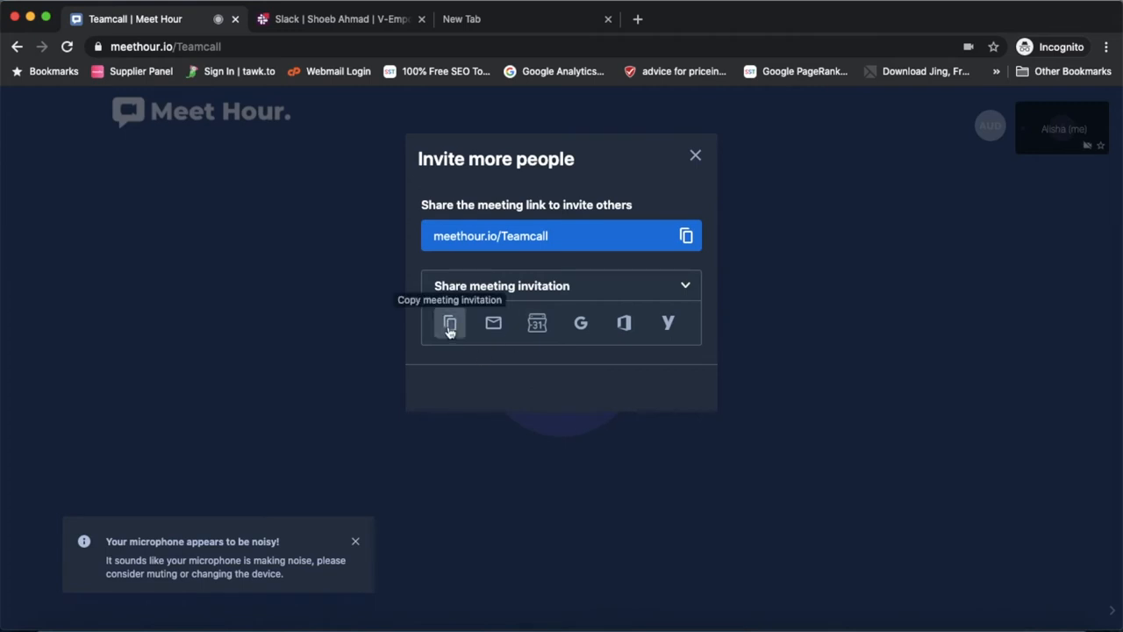
pyautogui.click(340, 18)
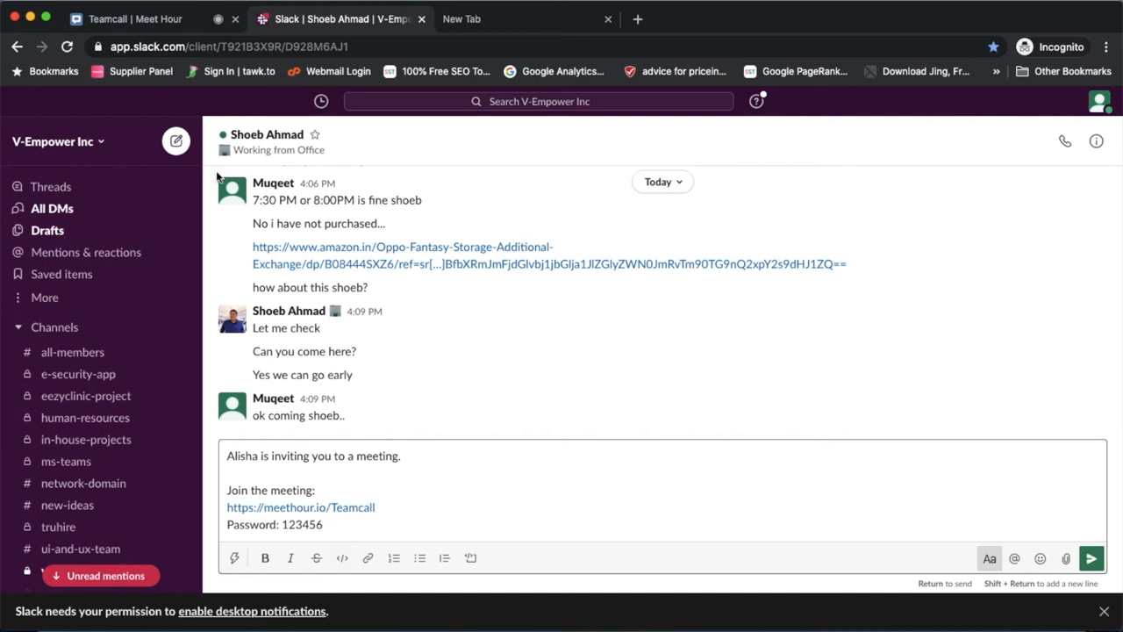
# Switch from Slack back to the Teamcall tab's invite-sharing options.
pyautogui.click(135, 18)
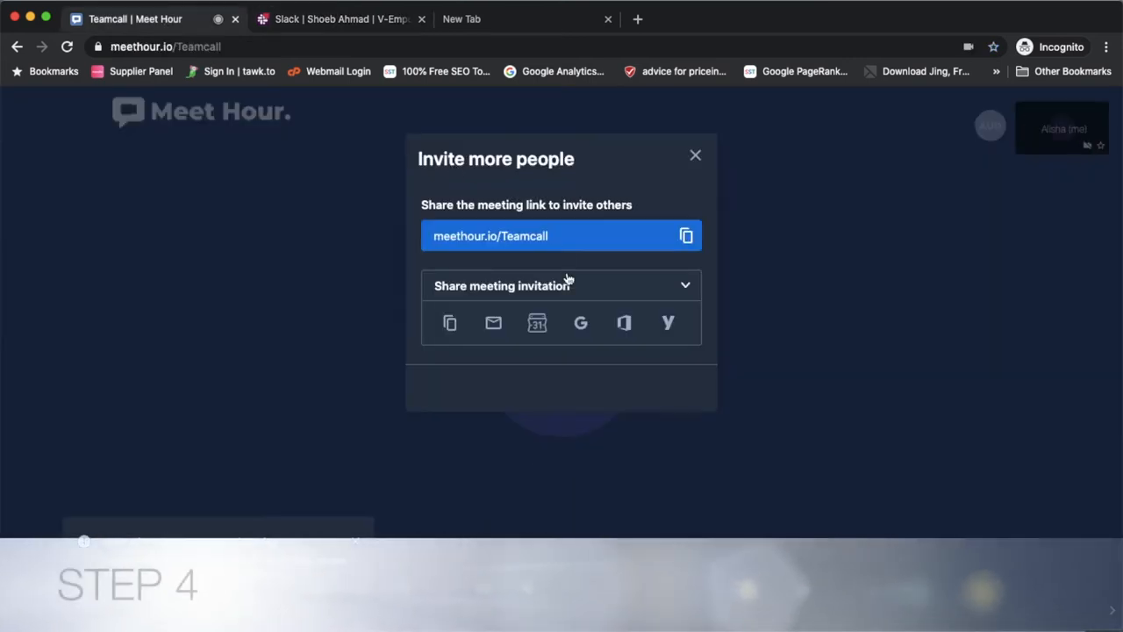
pyautogui.moveTo(493, 323)
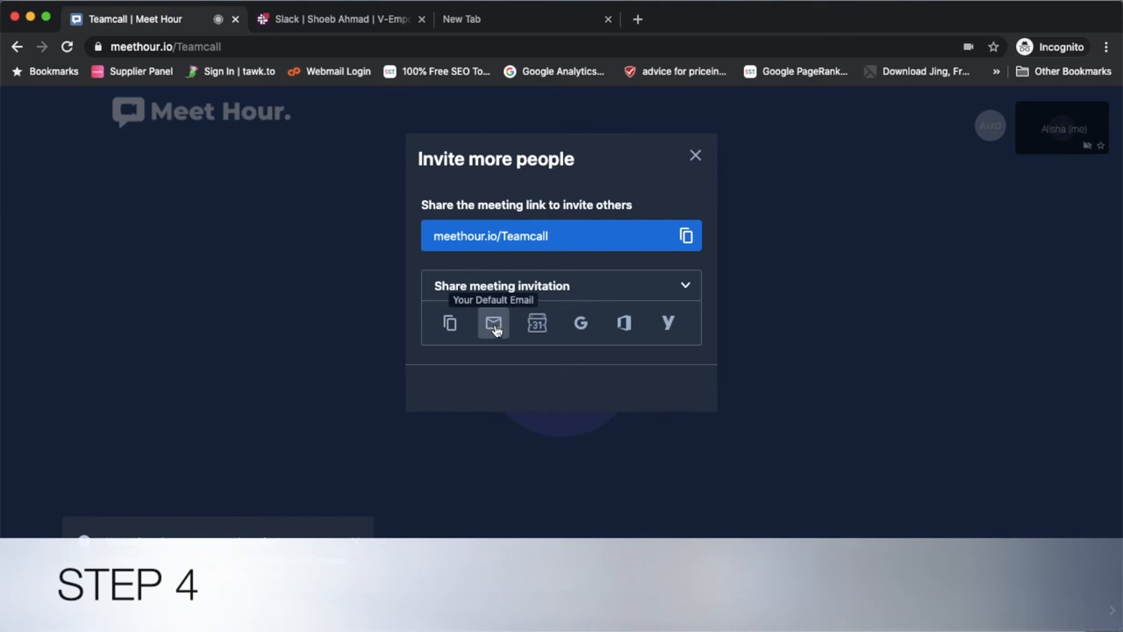
pyautogui.click(493, 323)
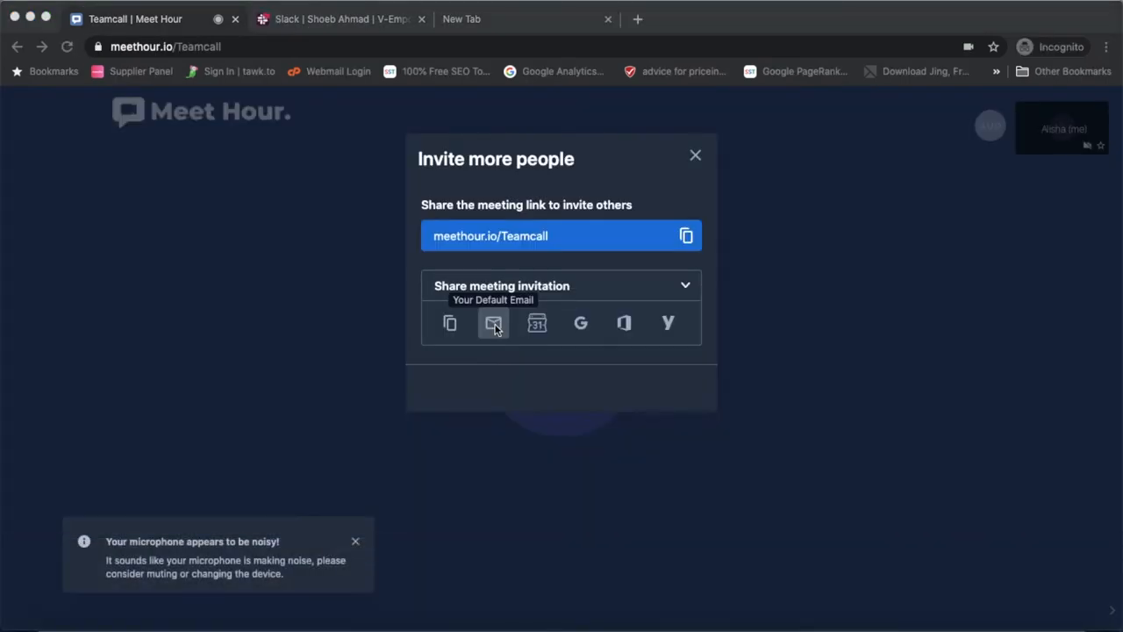
pyautogui.click(493, 323)
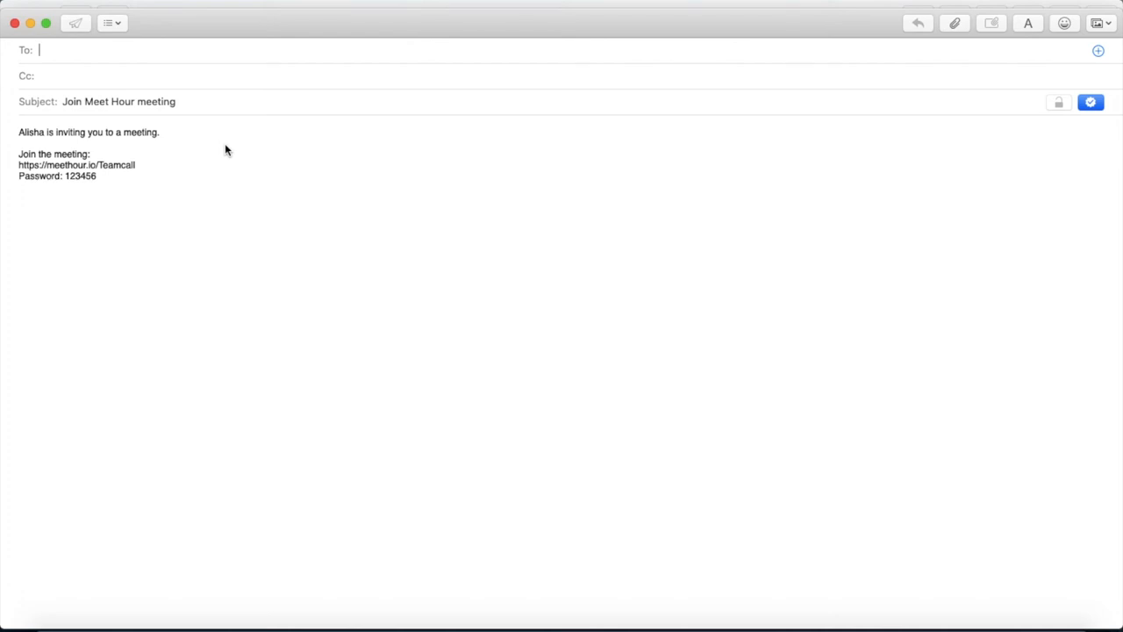
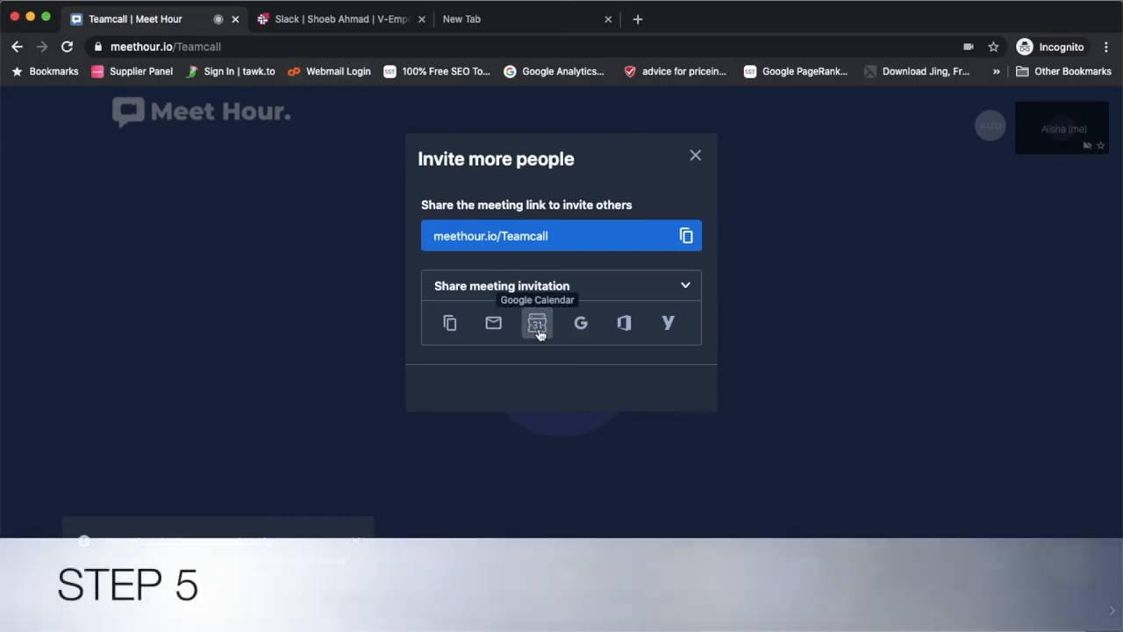
# Make a Google Calendar event from the invitation titled 'Team Call', with 'Hi Team,' and 'Thanks' added.
pyautogui.click(536, 323)
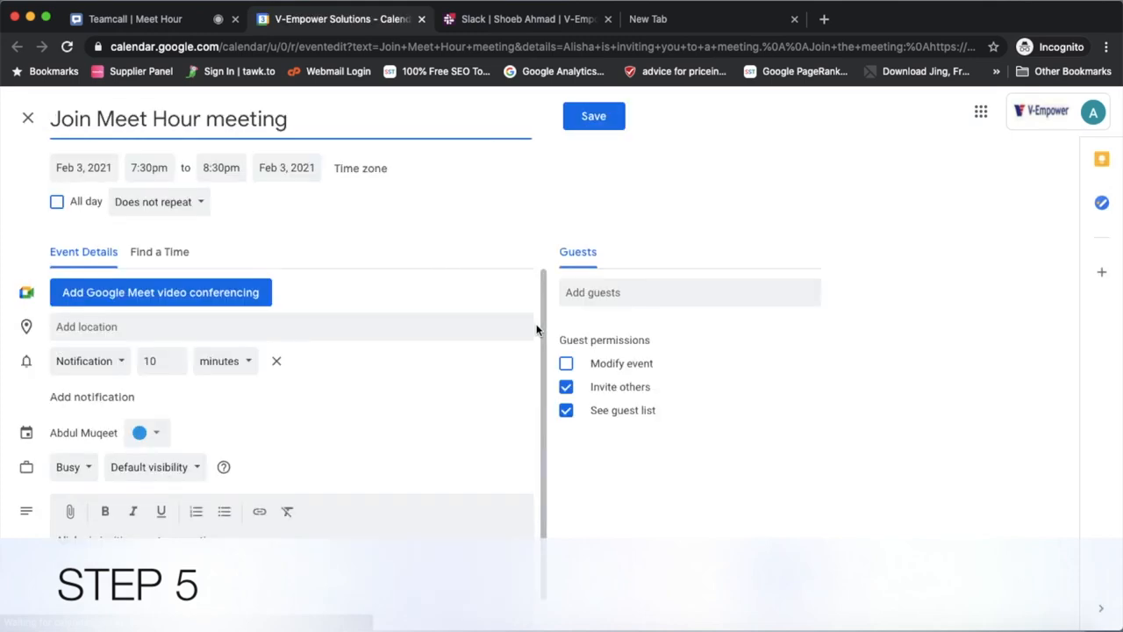
pyautogui.scroll(-3)
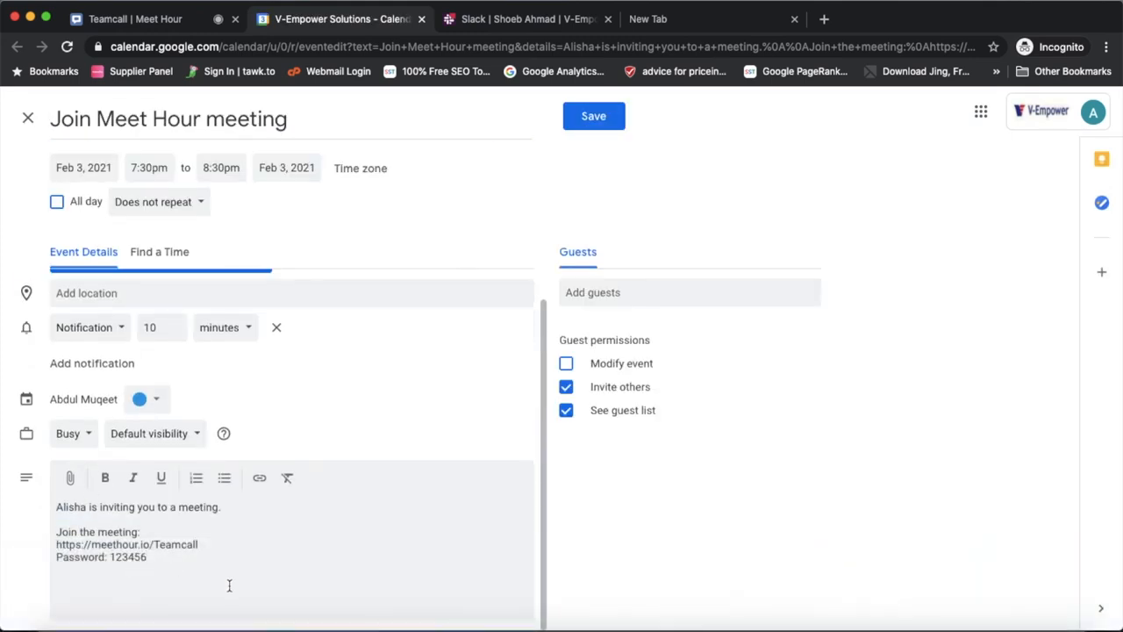
pyautogui.click(337, 120)
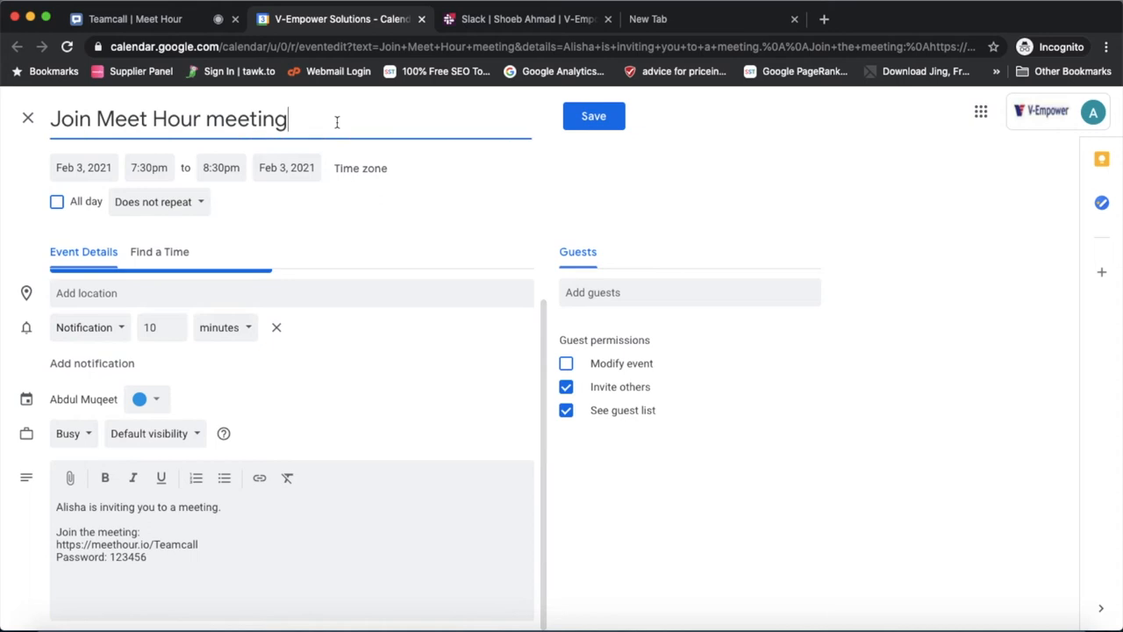
pyautogui.write('Tea')
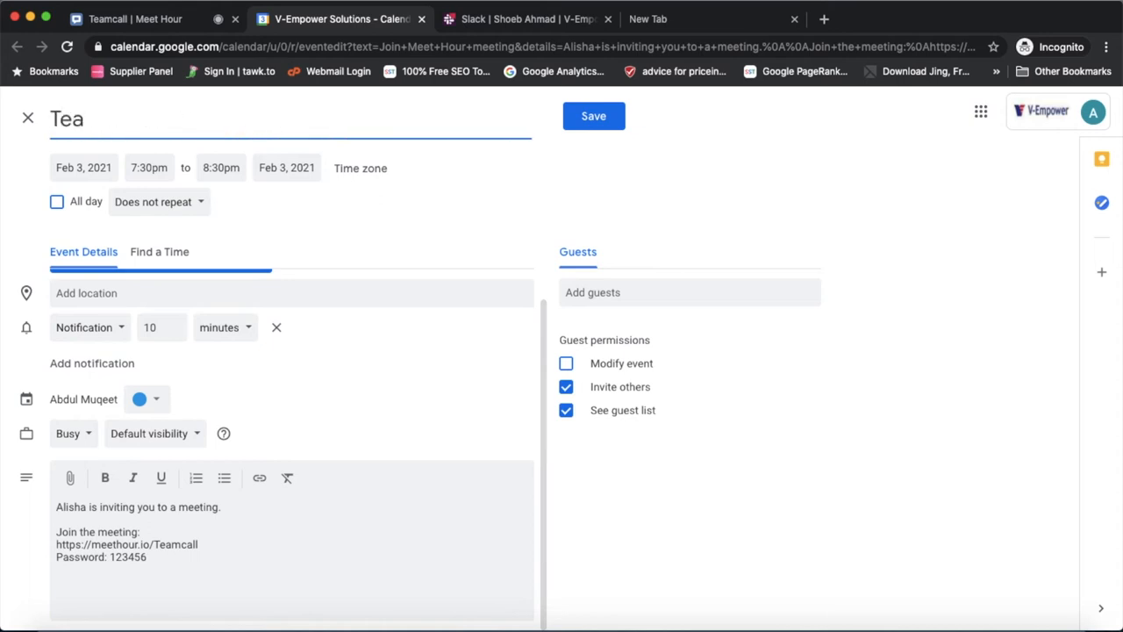
pyautogui.write('m Call')
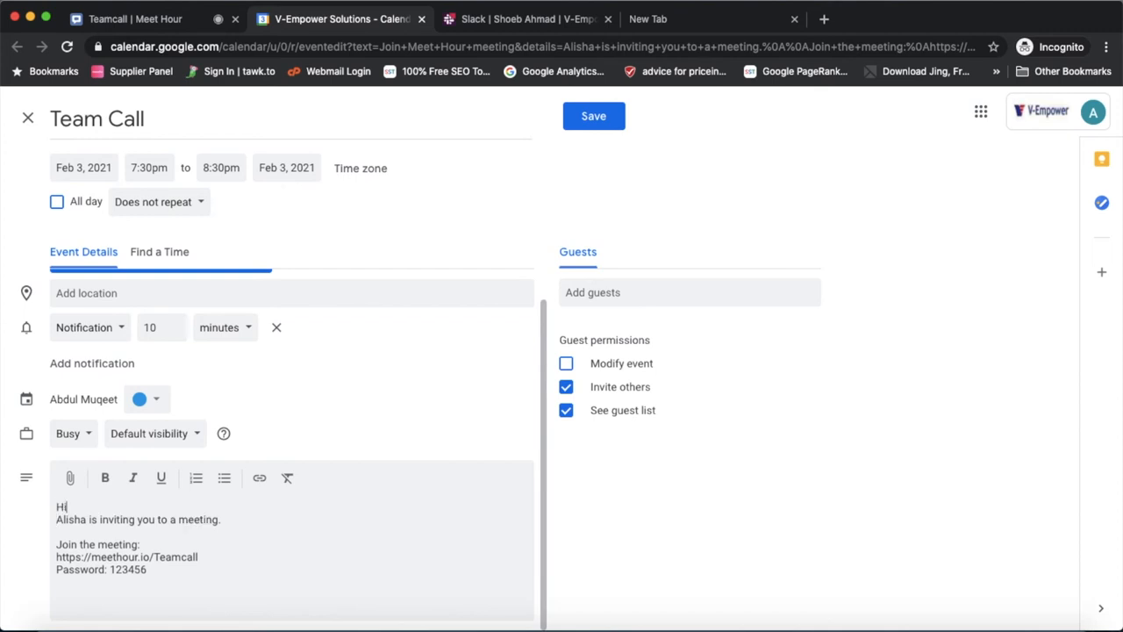
pyautogui.write('Team,')
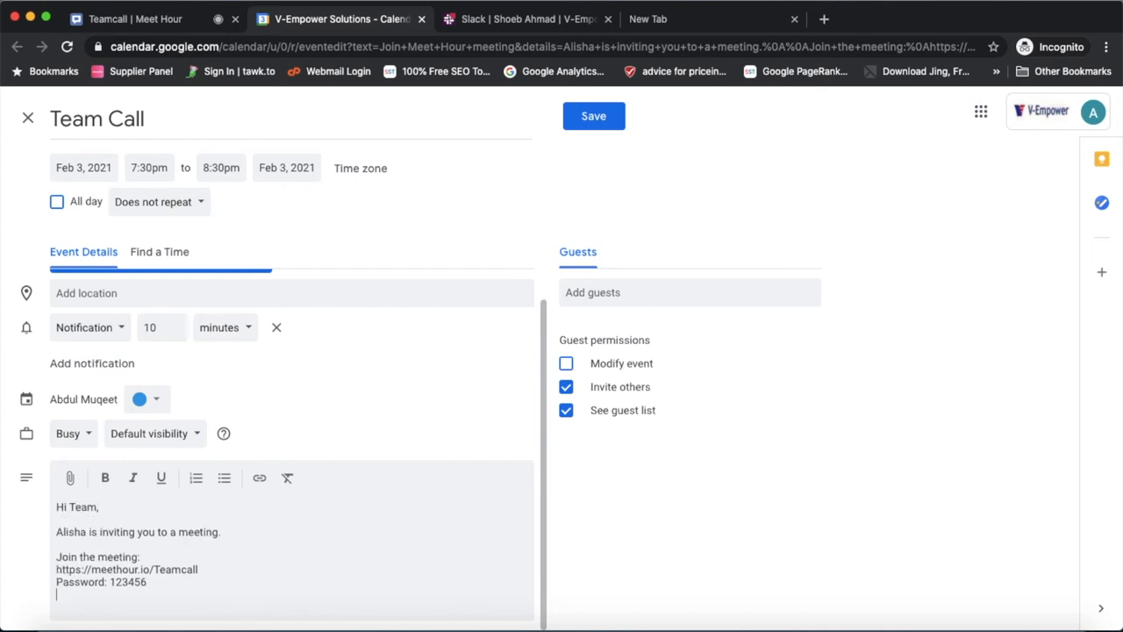
pyautogui.write('Thanks')
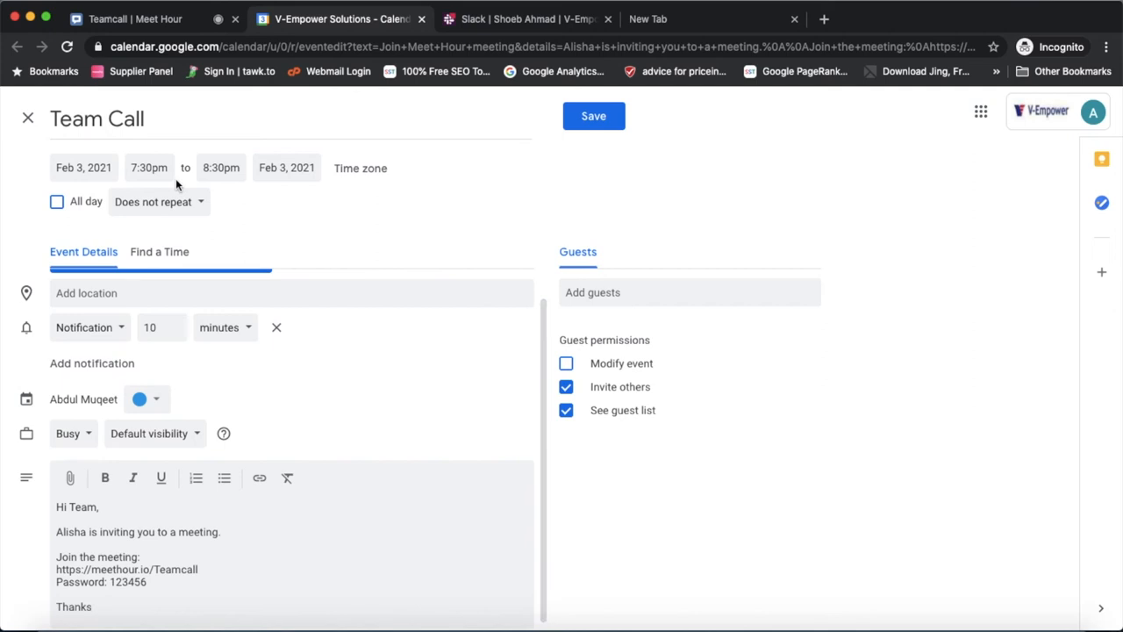
# Keep the 7:30pm start, add suggested guests, save the event, and return to Meet Hour.
pyautogui.click(148, 168)
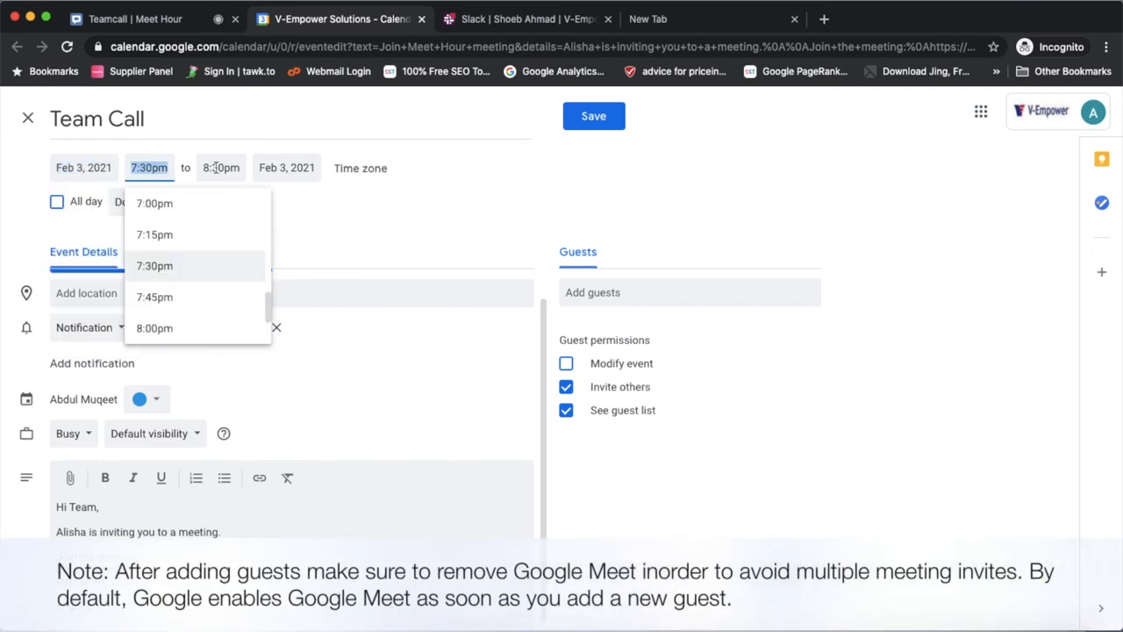
pyautogui.click(286, 167)
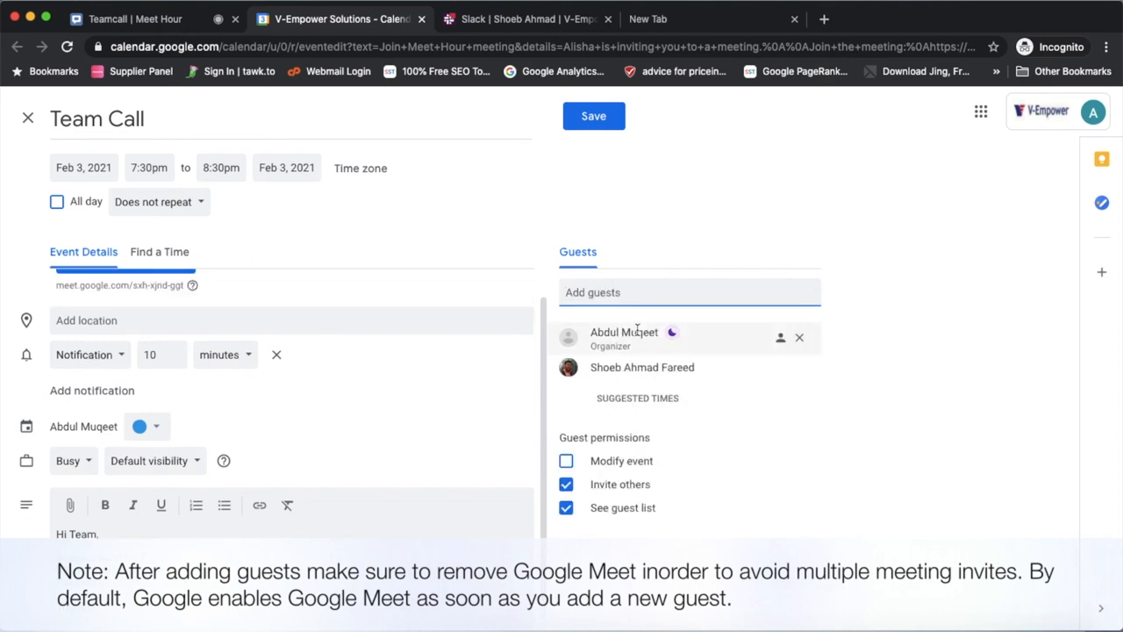
pyautogui.write('s')
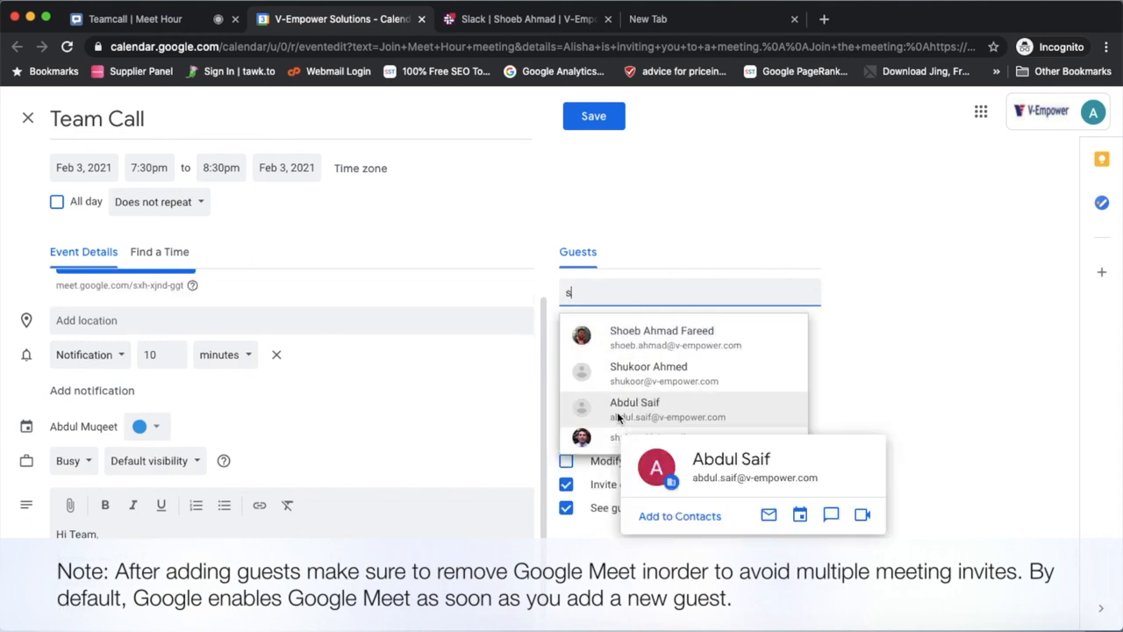
pyautogui.click(634, 408)
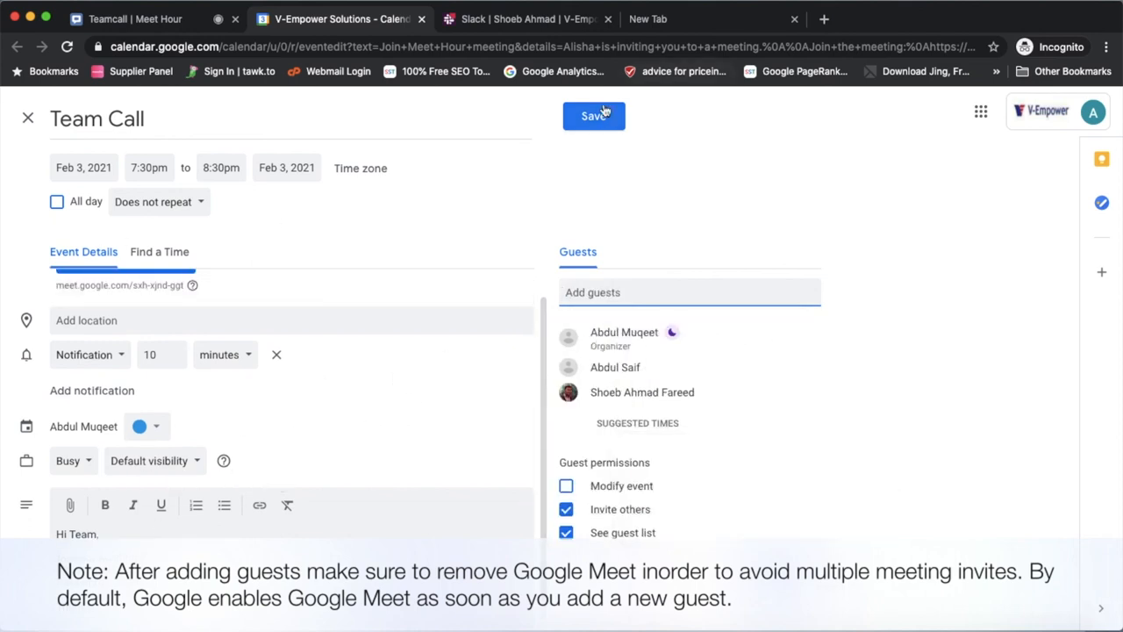
pyautogui.click(594, 115)
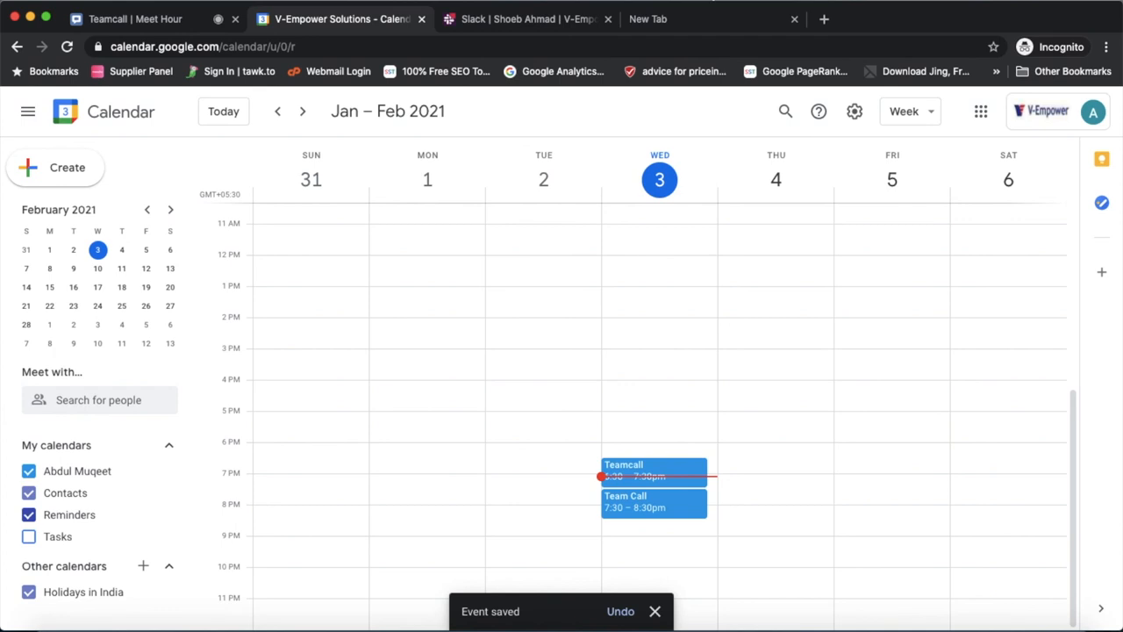
pyautogui.click(132, 18)
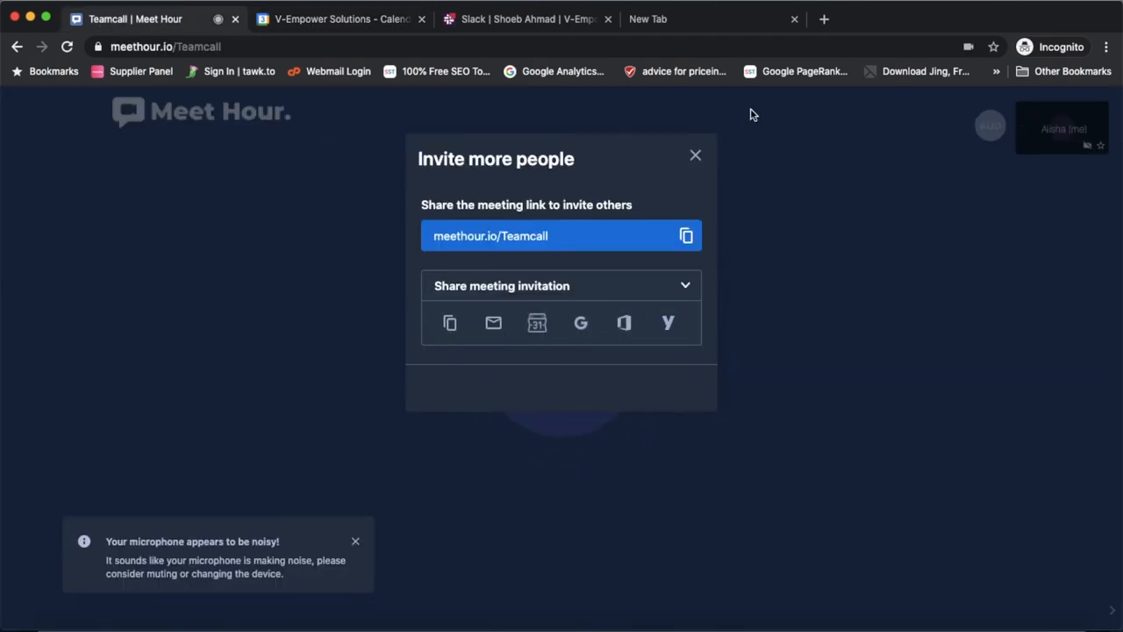